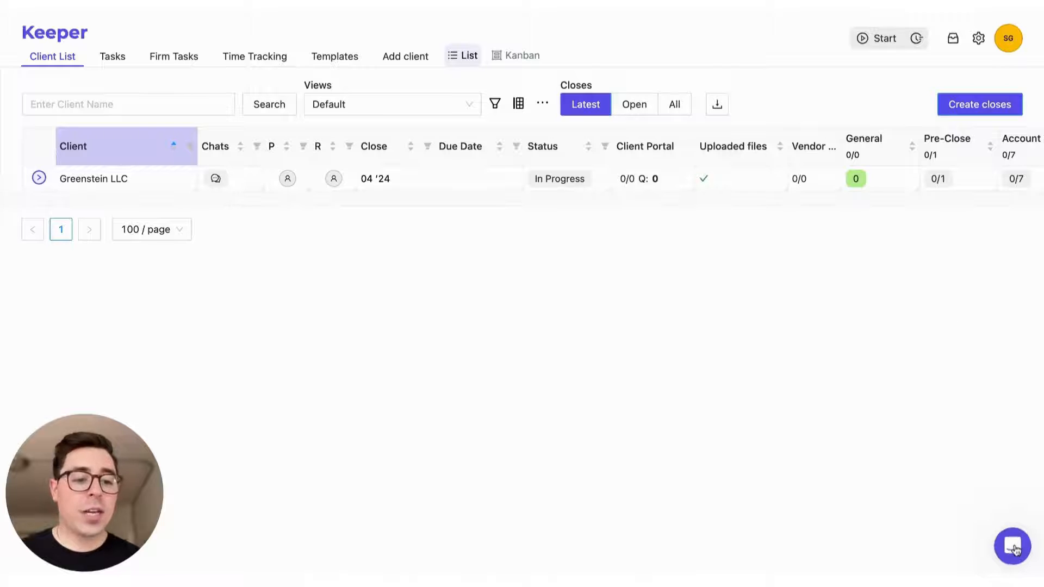
# Step: Briefly show and then dismiss the help and support panel
pyautogui.click(1012, 546)
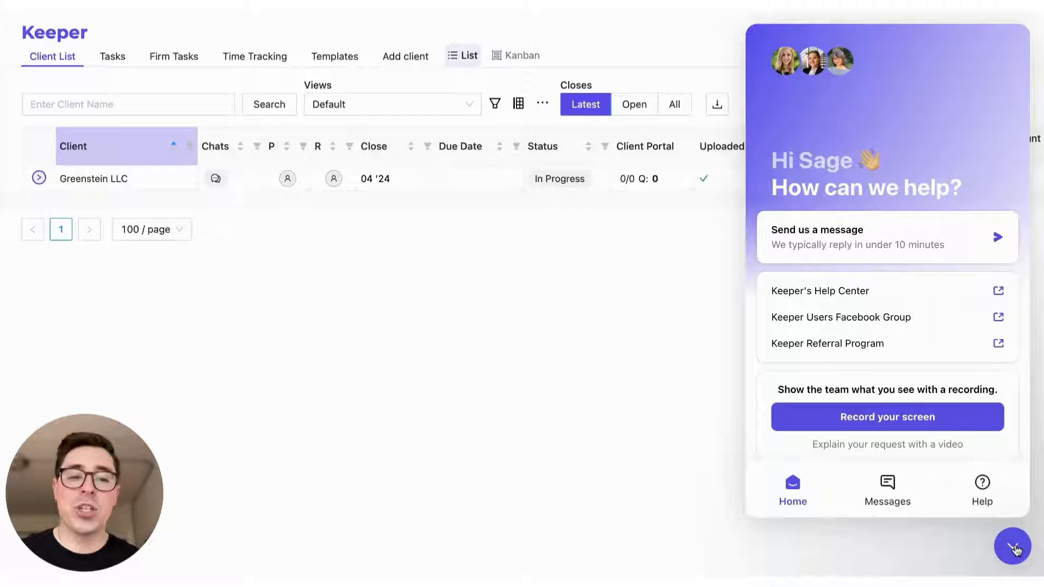
pyautogui.click(1012, 545)
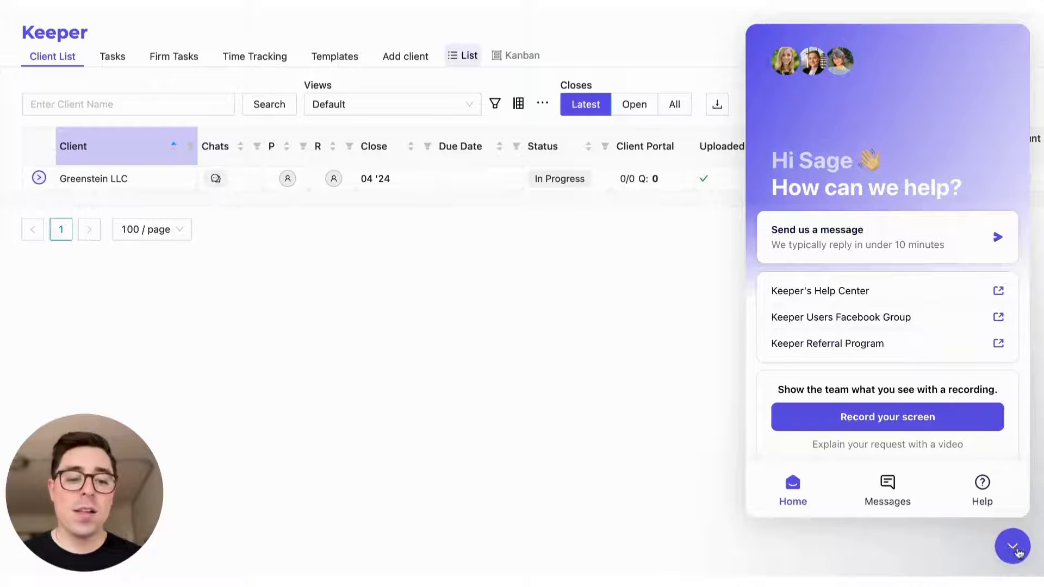
pyautogui.click(1012, 547)
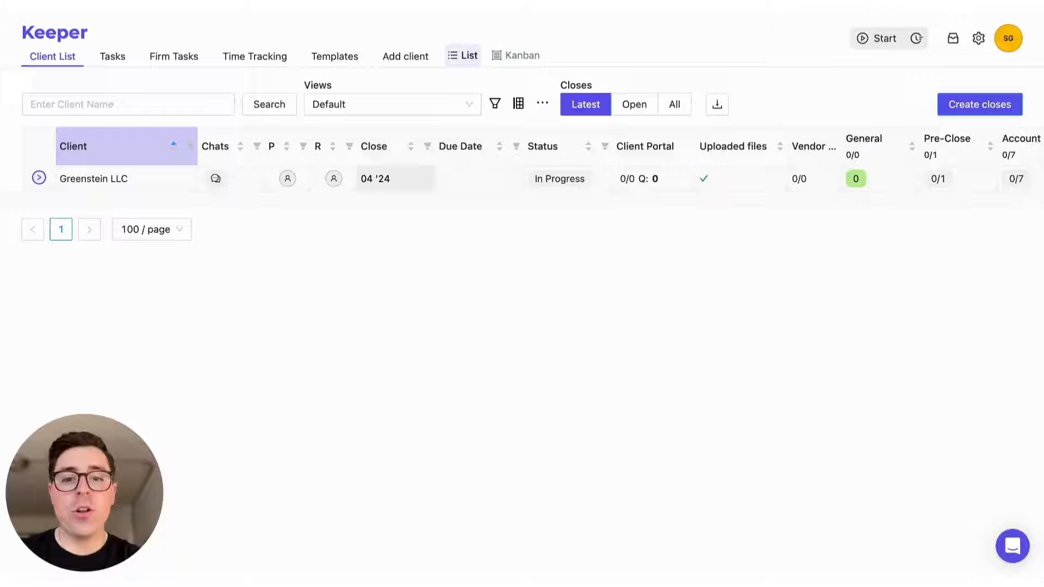
pyautogui.moveTo(409, 179)
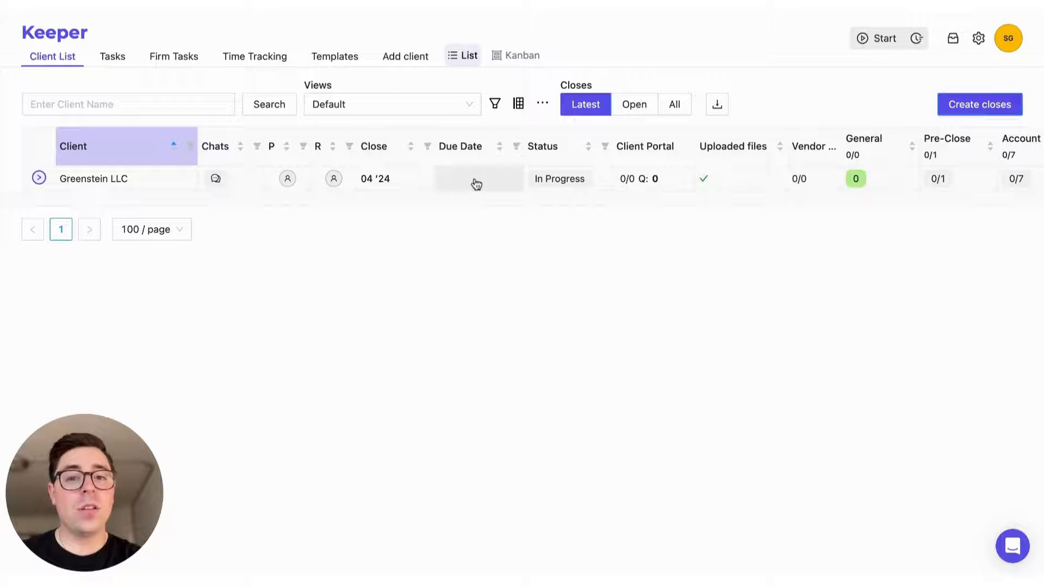
# Step: Set Greenstein LLC's April '24 close due date to May 30, leaving its status unchanged
pyautogui.click(477, 178)
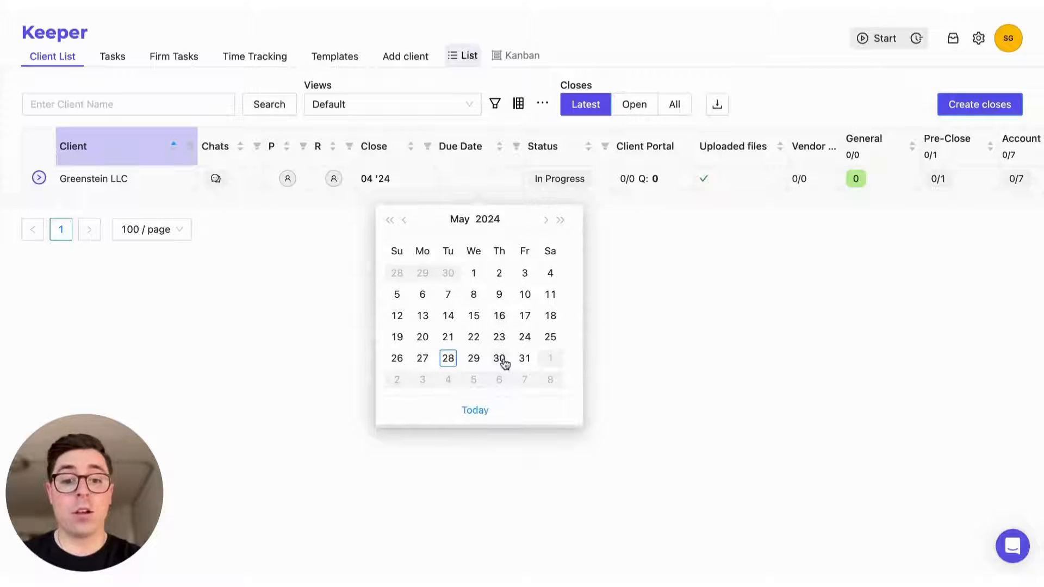
pyautogui.click(499, 358)
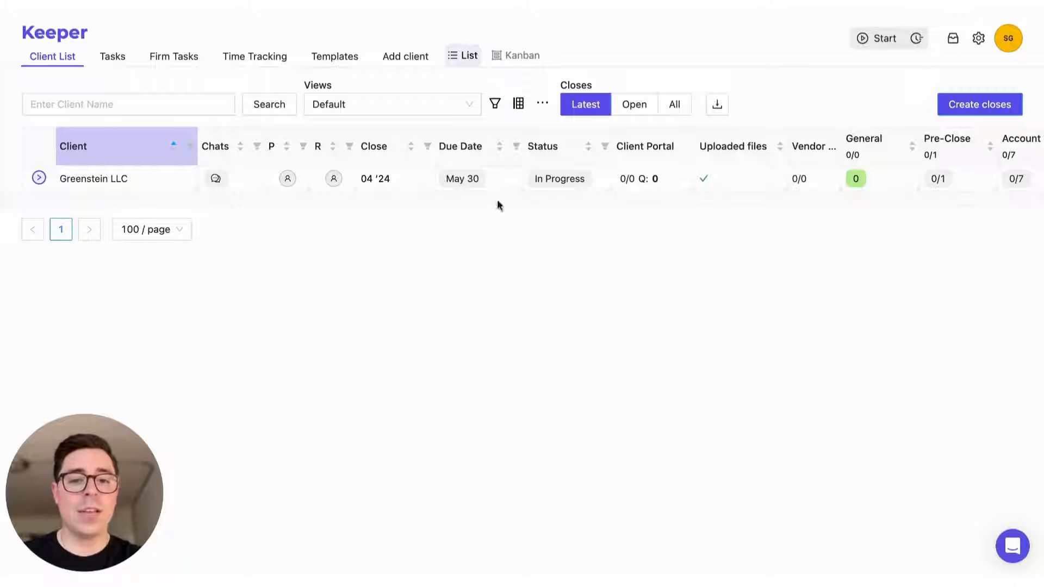
pyautogui.click(559, 178)
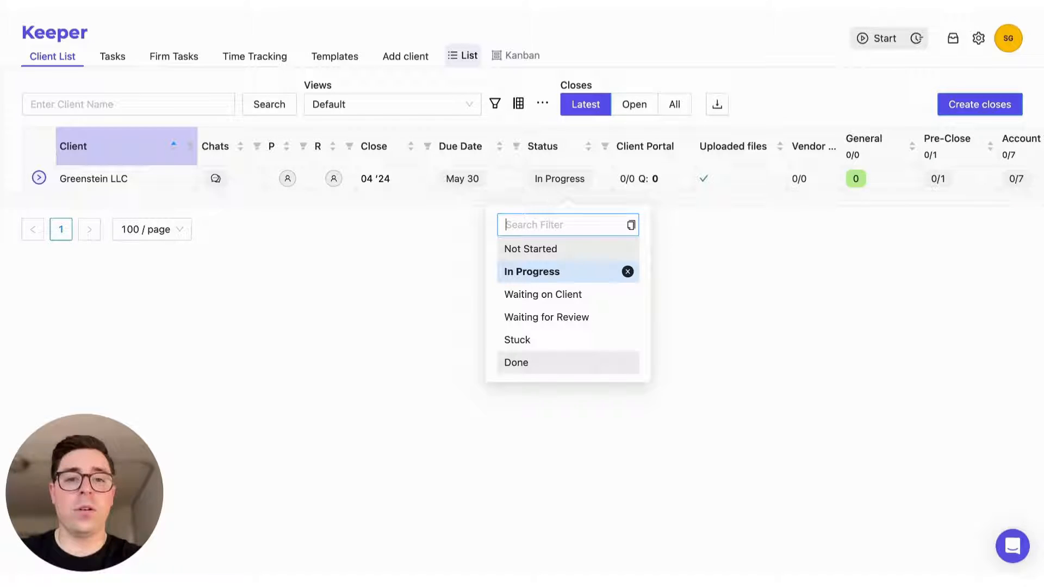
pyautogui.moveTo(478, 313)
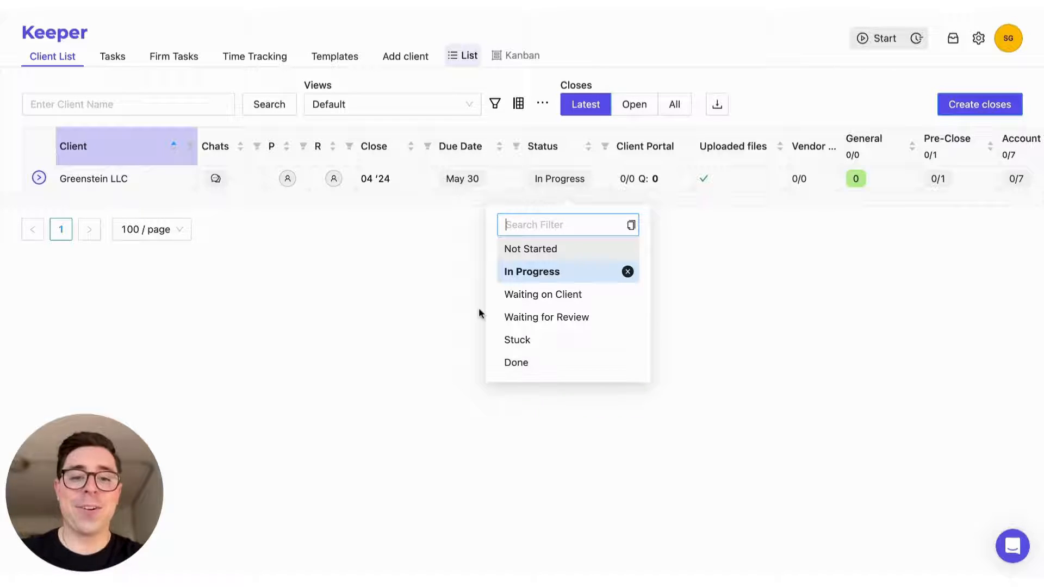
pyautogui.click(478, 313)
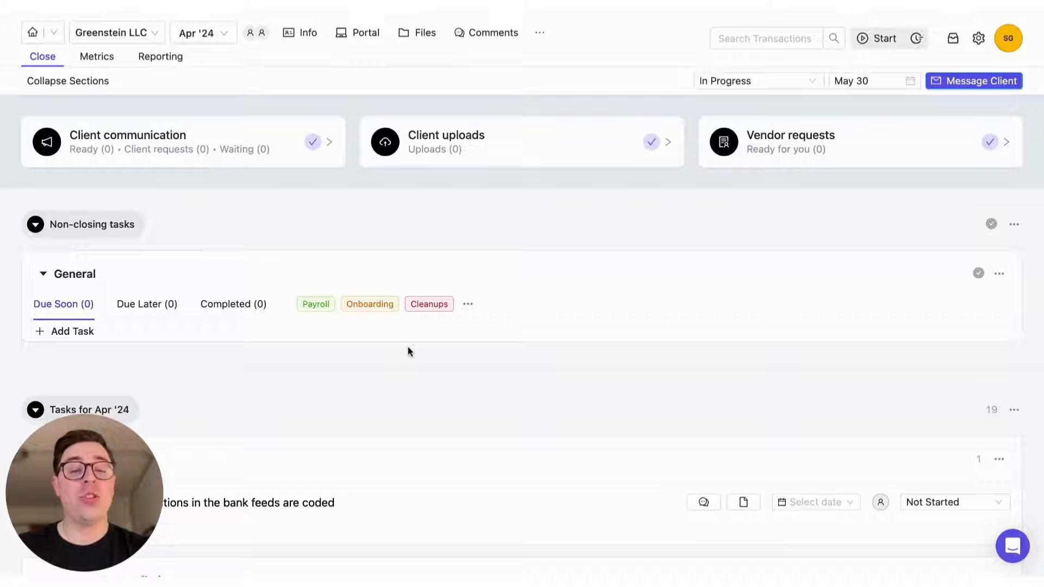
# Step: Mark the Pre-Close bank feeds coding task complete, then change its status to Canceled
pyautogui.scroll(-3)
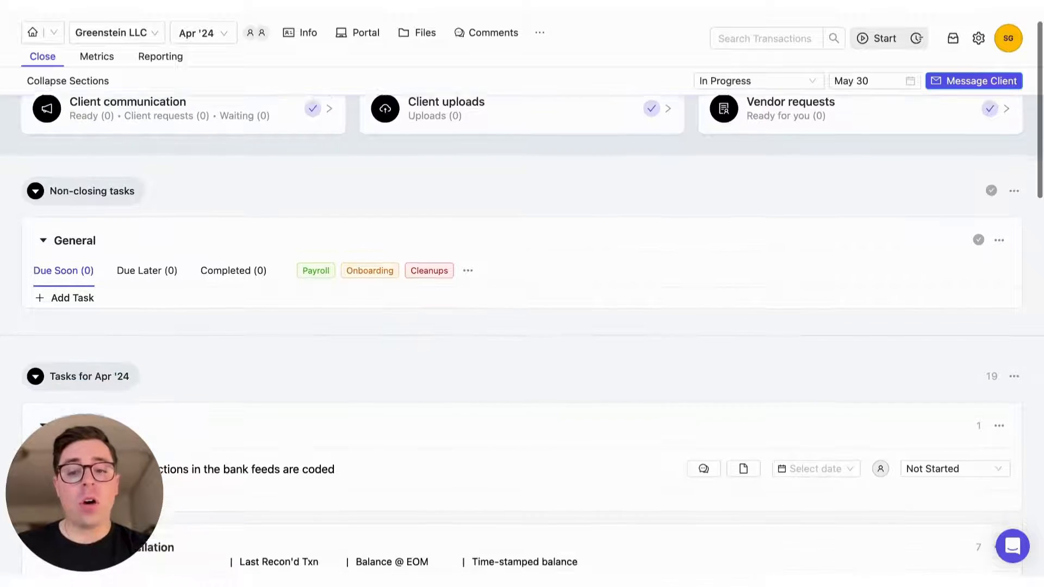
pyautogui.scroll(-3)
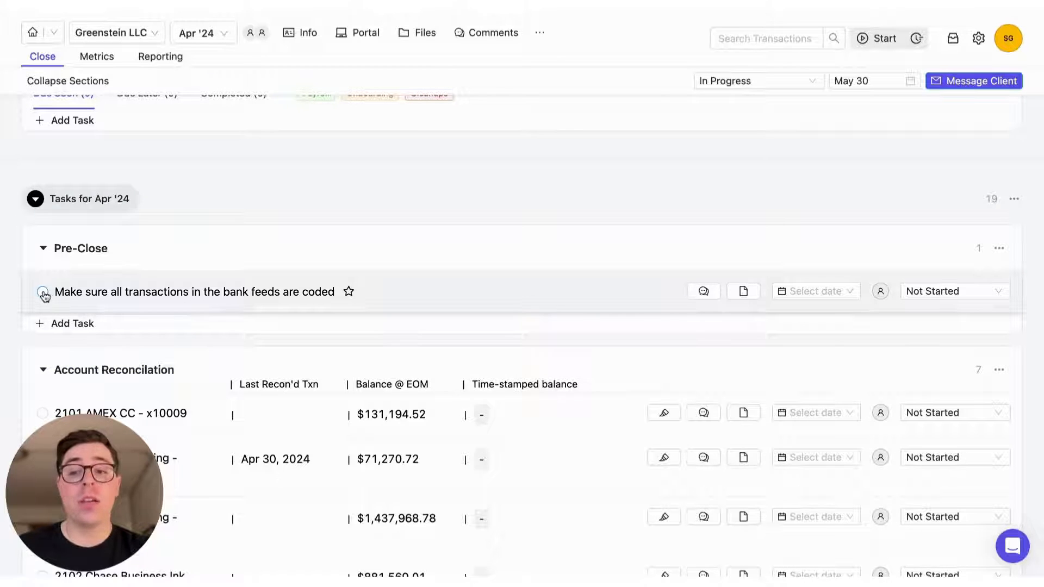
pyautogui.click(43, 291)
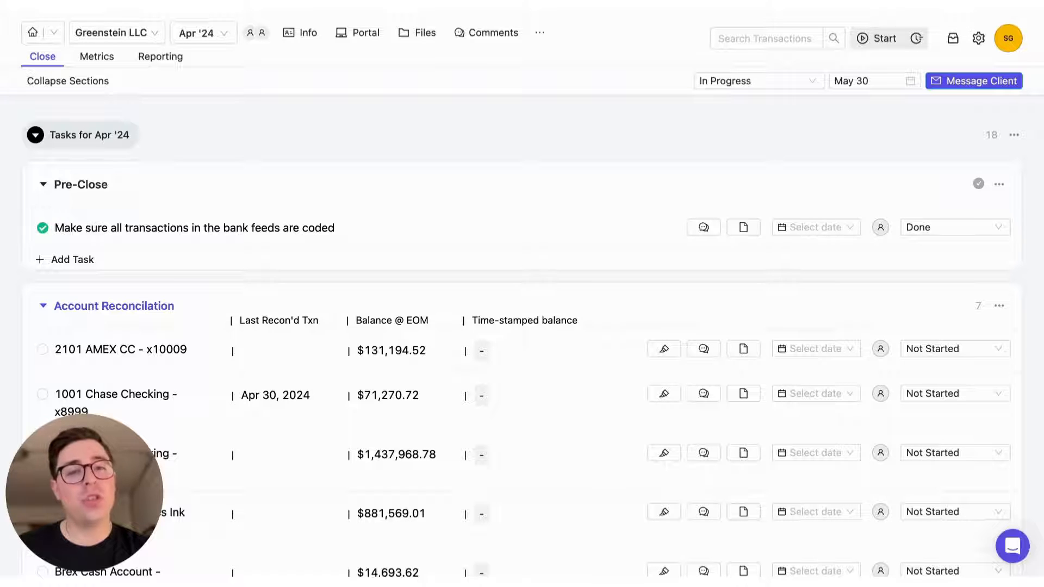
pyautogui.click(953, 227)
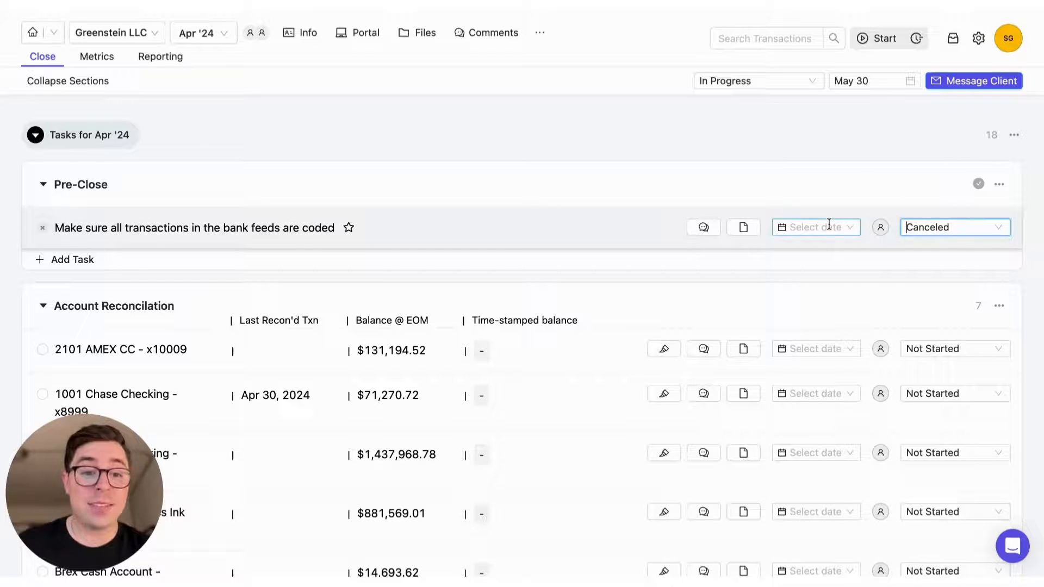
# Step: Give the canceled coding task a May 01 due date and assign it to the current user (SG)
pyautogui.click(814, 227)
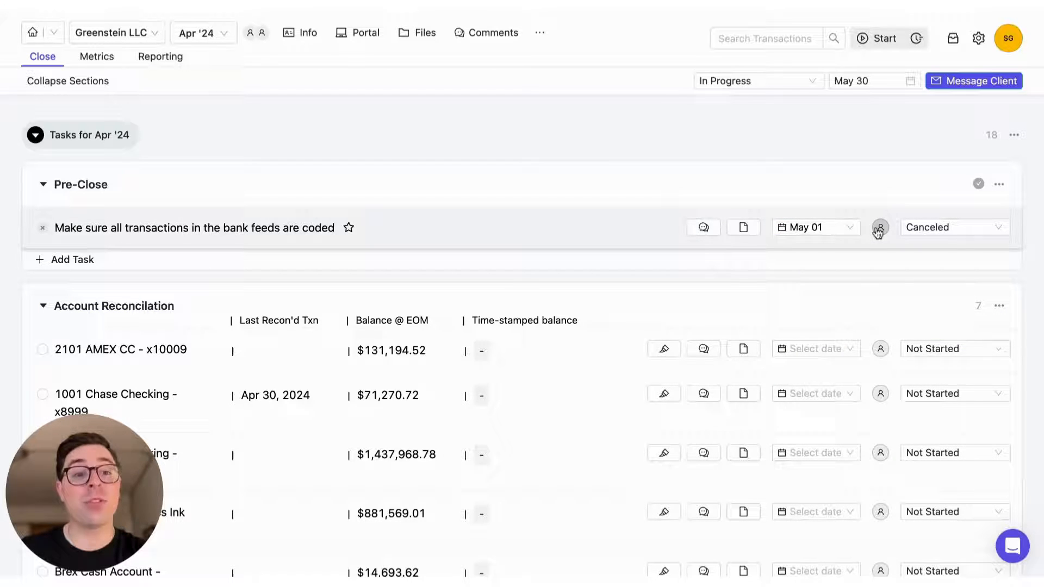
pyautogui.click(879, 228)
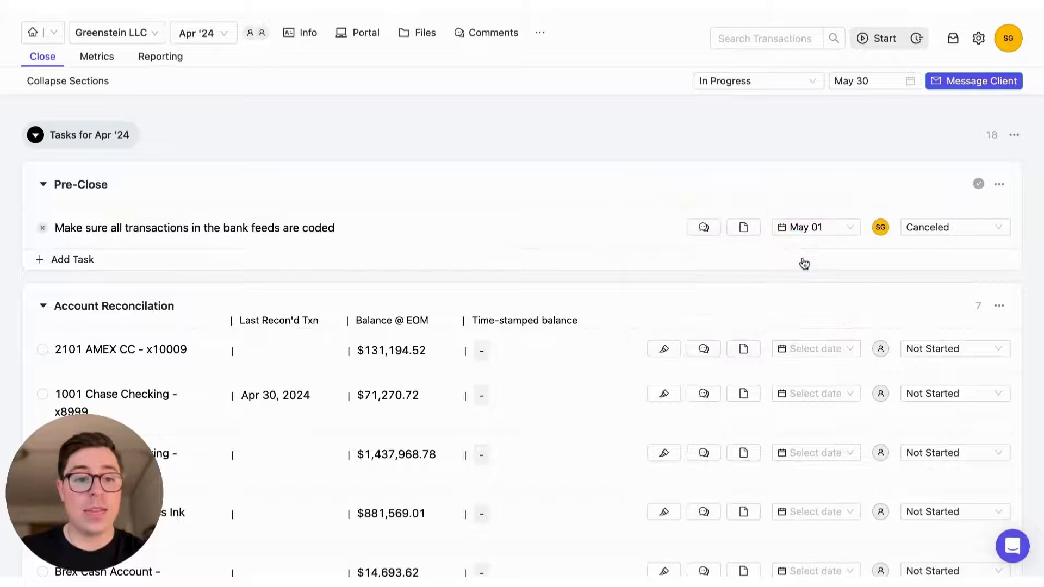
pyautogui.moveTo(804, 263)
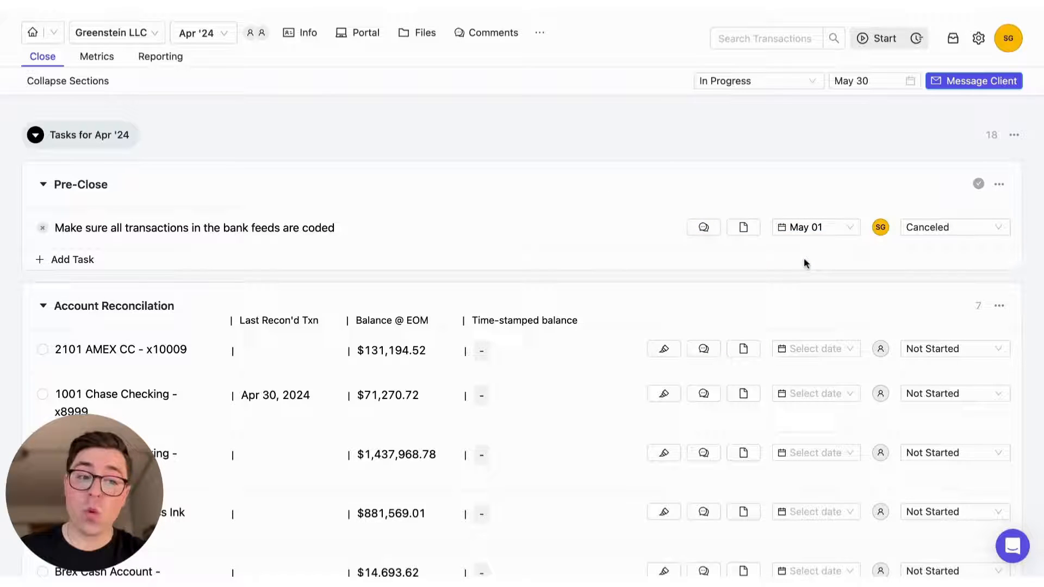
pyautogui.click(998, 306)
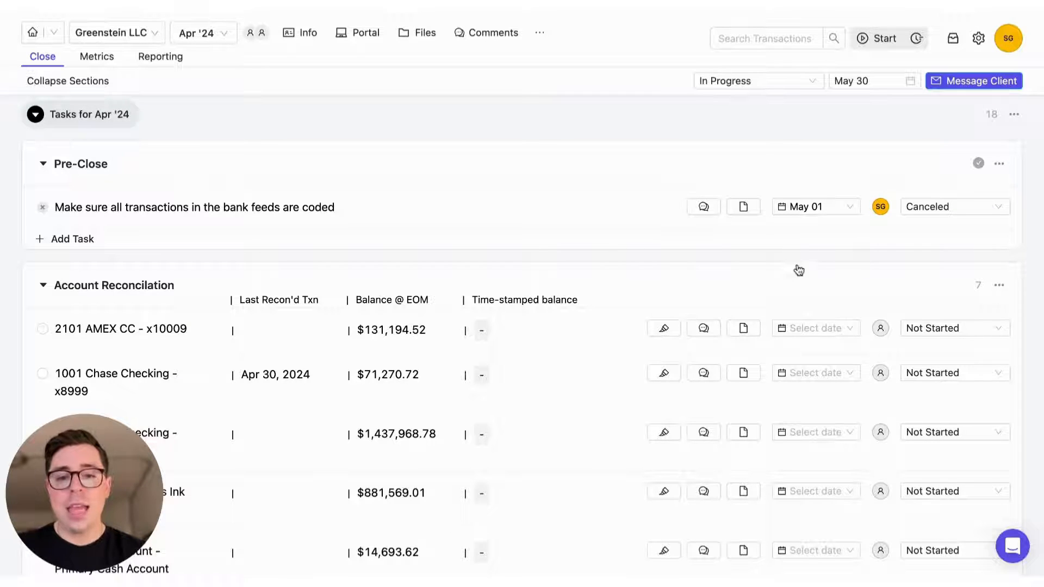
pyautogui.scroll(-3)
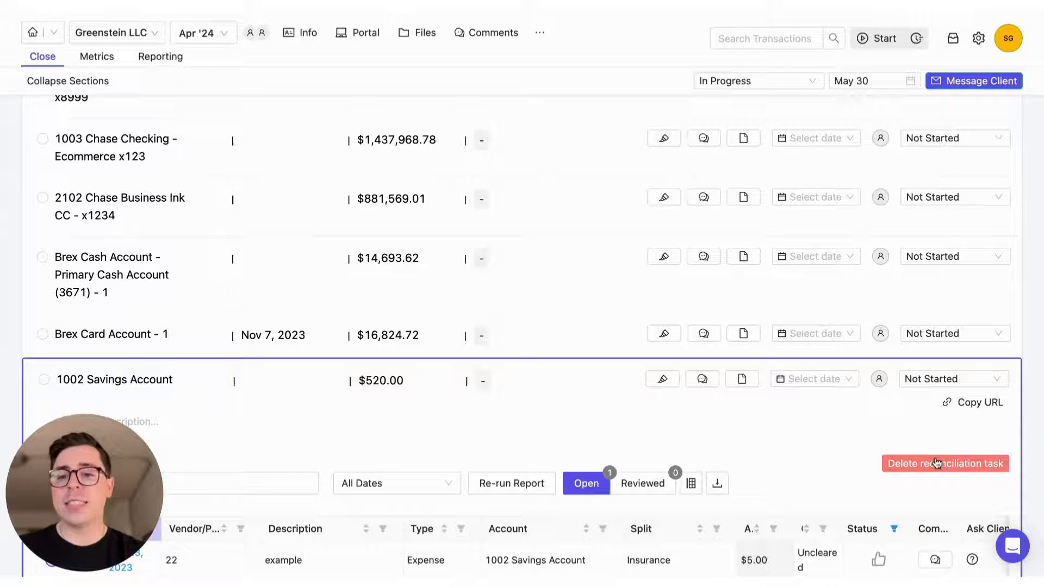
pyautogui.click(945, 463)
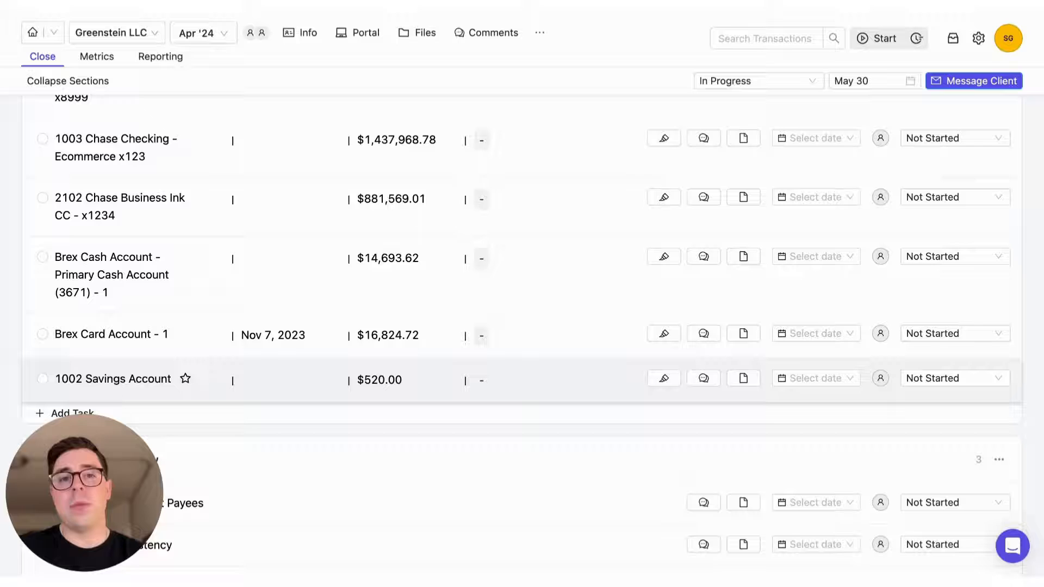
pyautogui.scroll(-3)
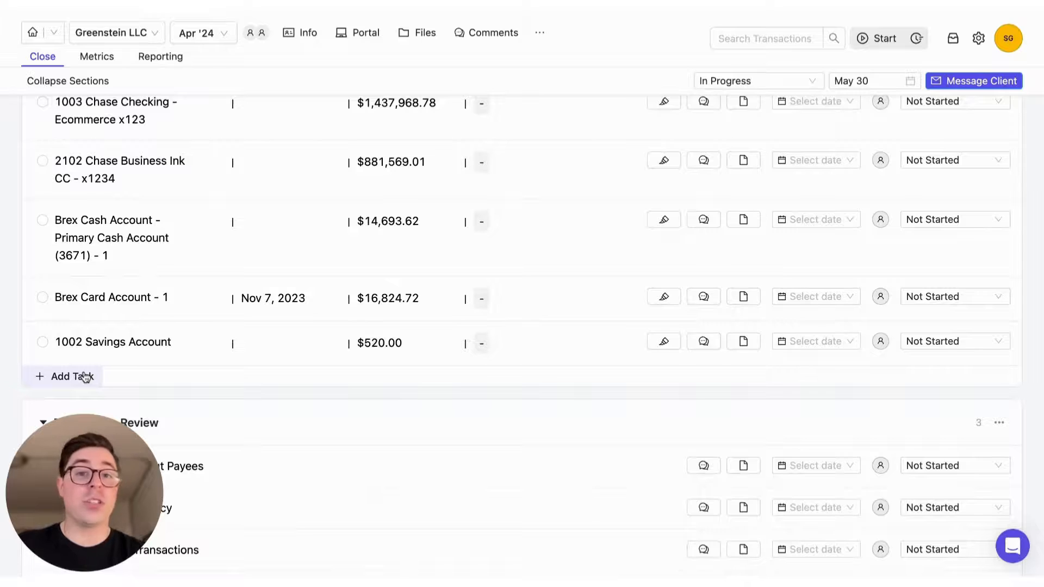
pyautogui.click(66, 376)
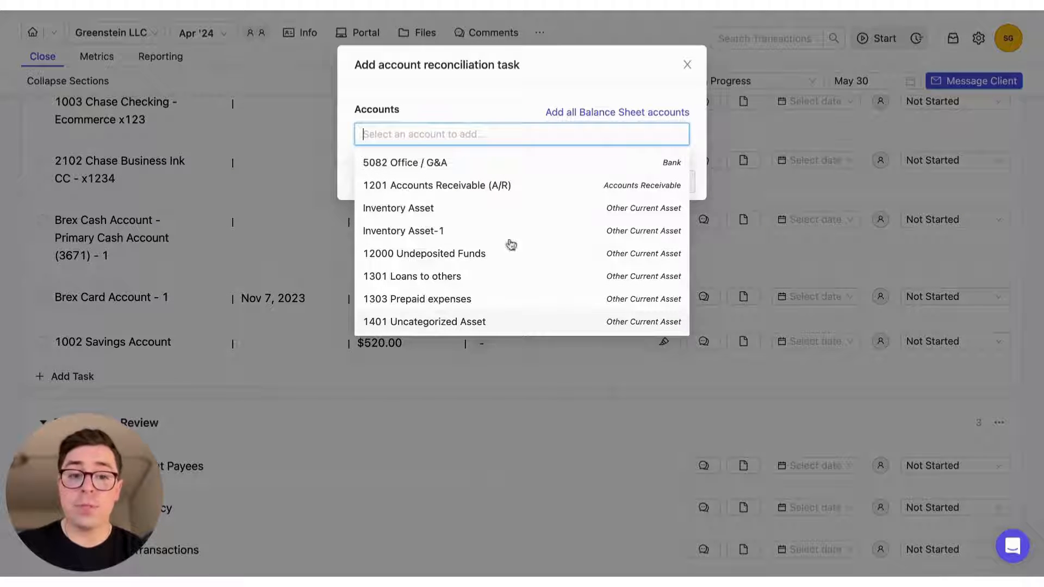
pyautogui.click(687, 64)
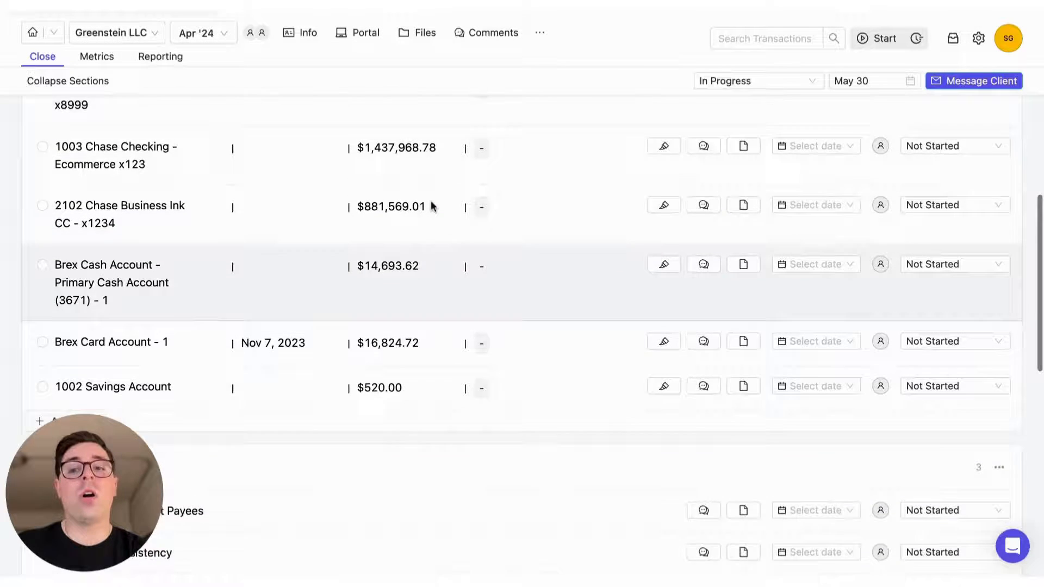
pyautogui.scroll(-3)
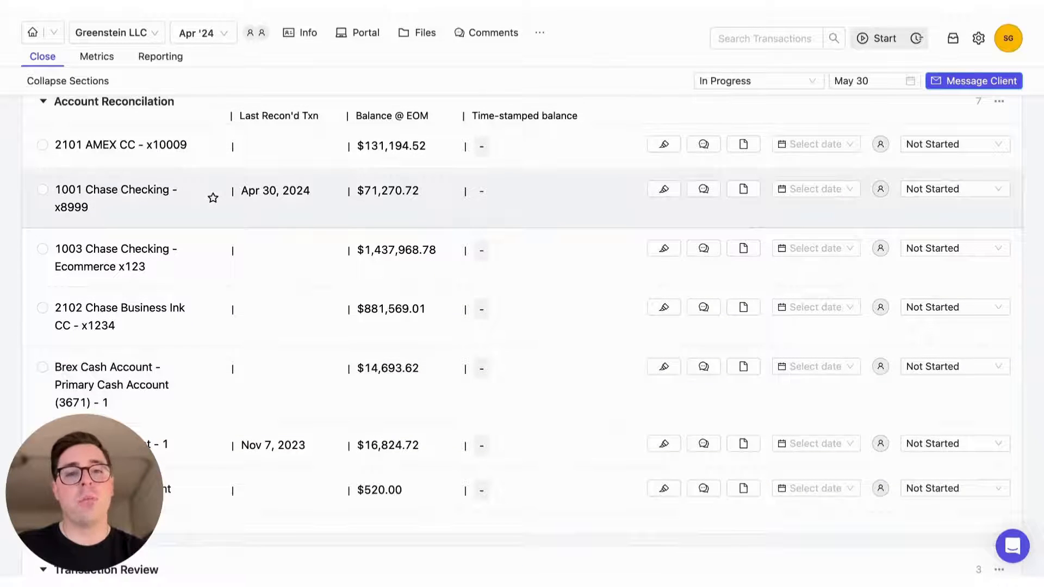
pyautogui.scroll(-3)
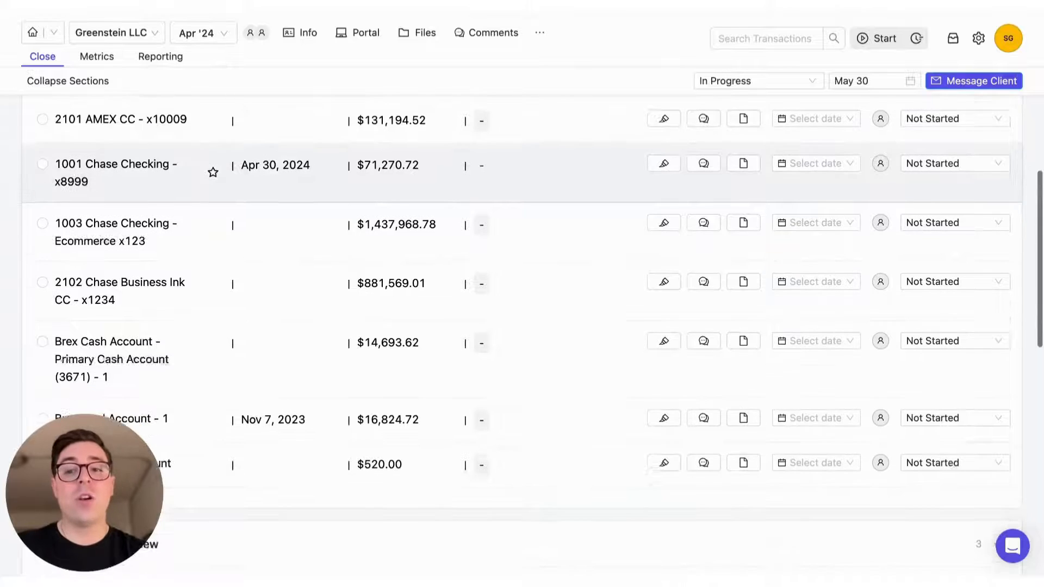
pyautogui.scroll(-3)
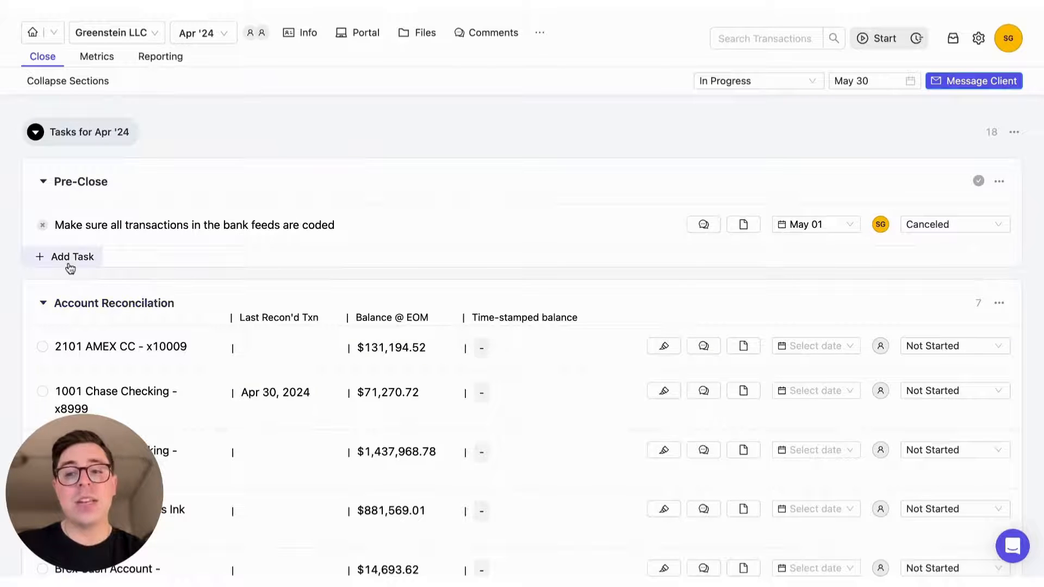
# Step: Add a blank task under Pre-Close, then remove it again
pyautogui.click(71, 256)
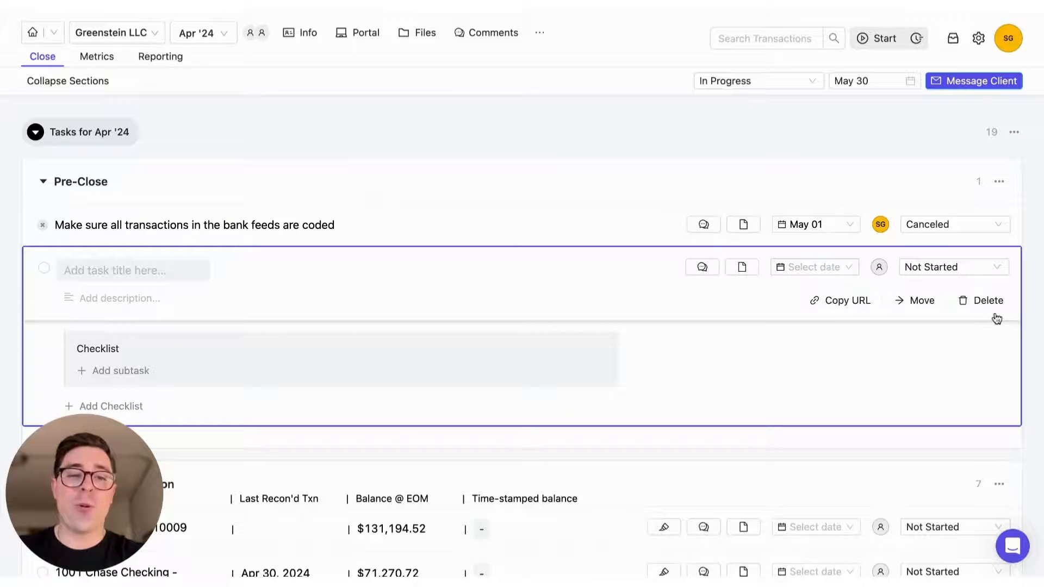
pyautogui.click(986, 300)
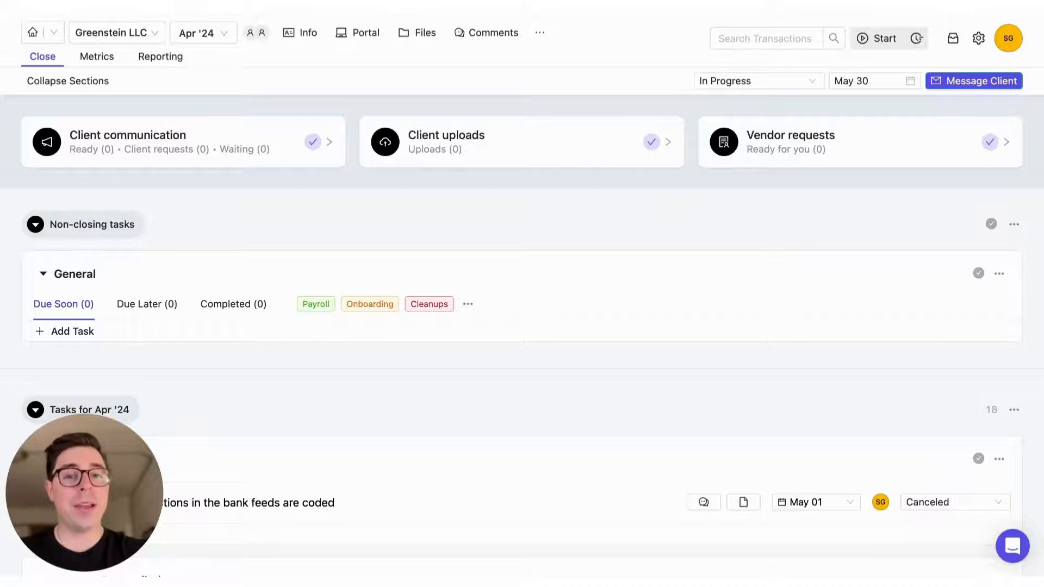
pyautogui.moveTo(294, 170)
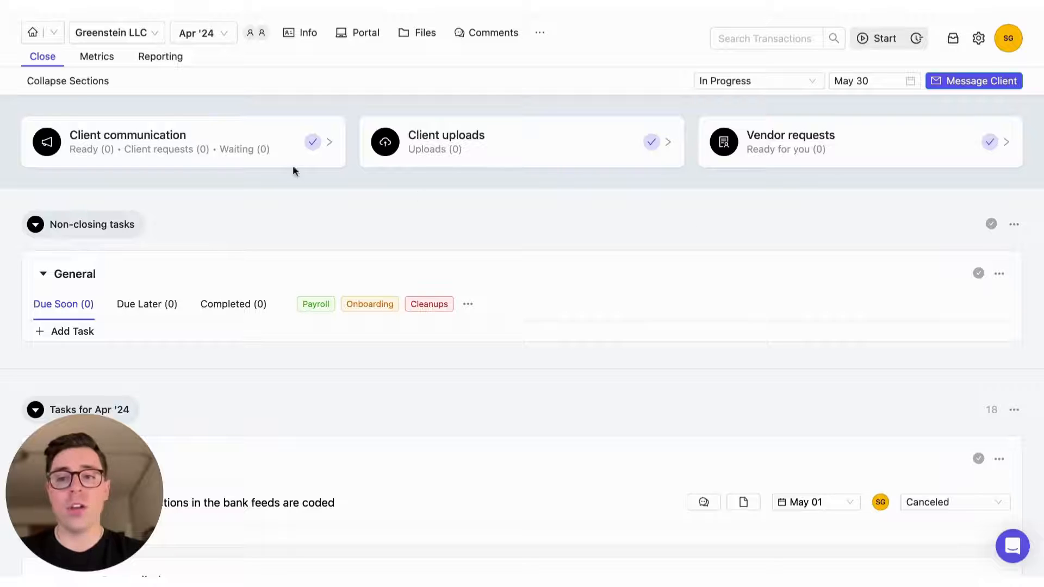
# Step: Navigate from the home dropdown to the firm-wide Tasks list
pyautogui.click(55, 31)
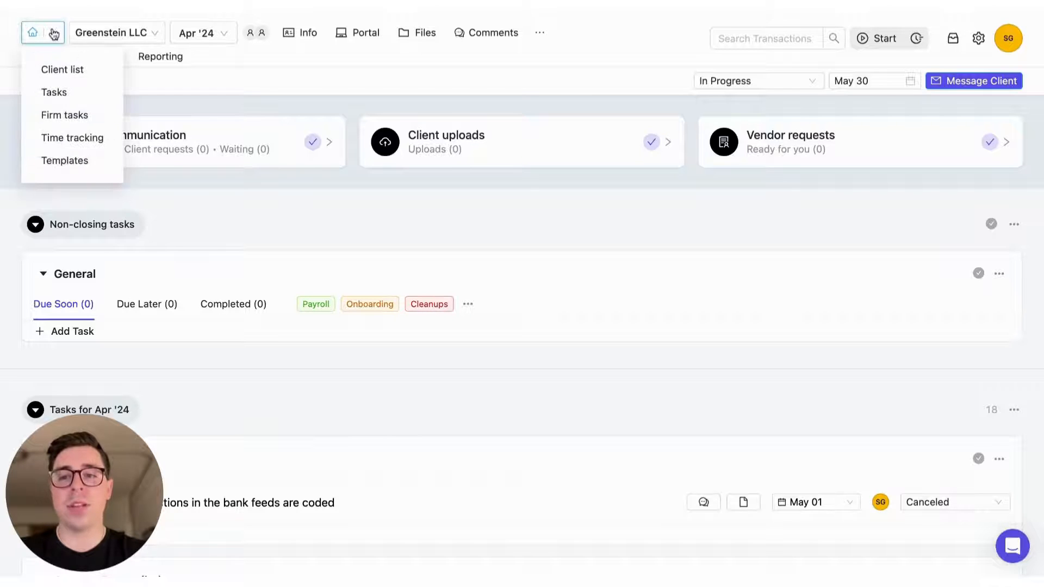
pyautogui.click(54, 91)
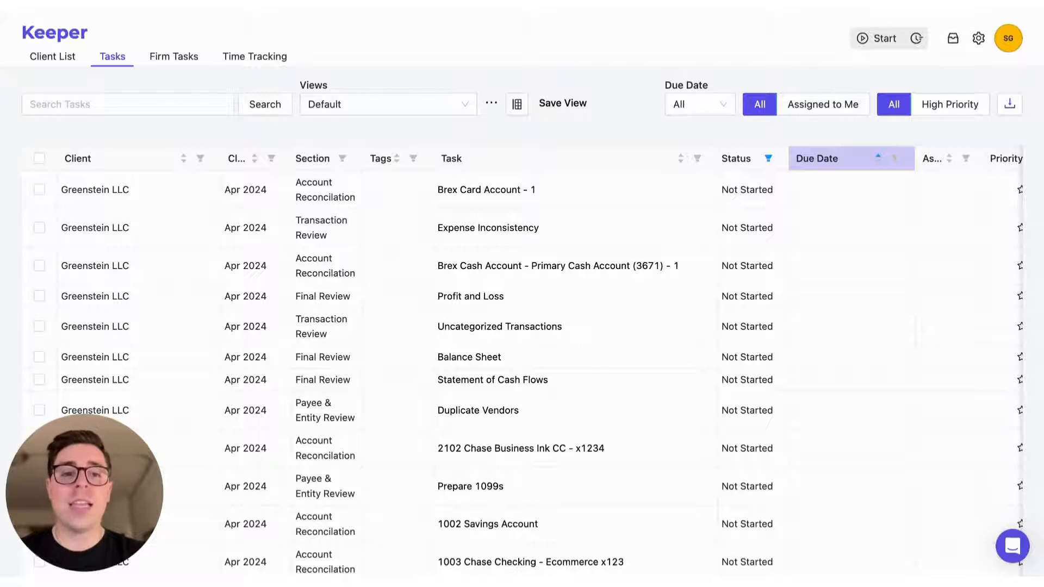
# Step: Filter the task list to show only Overdue tasks
pyautogui.click(699, 104)
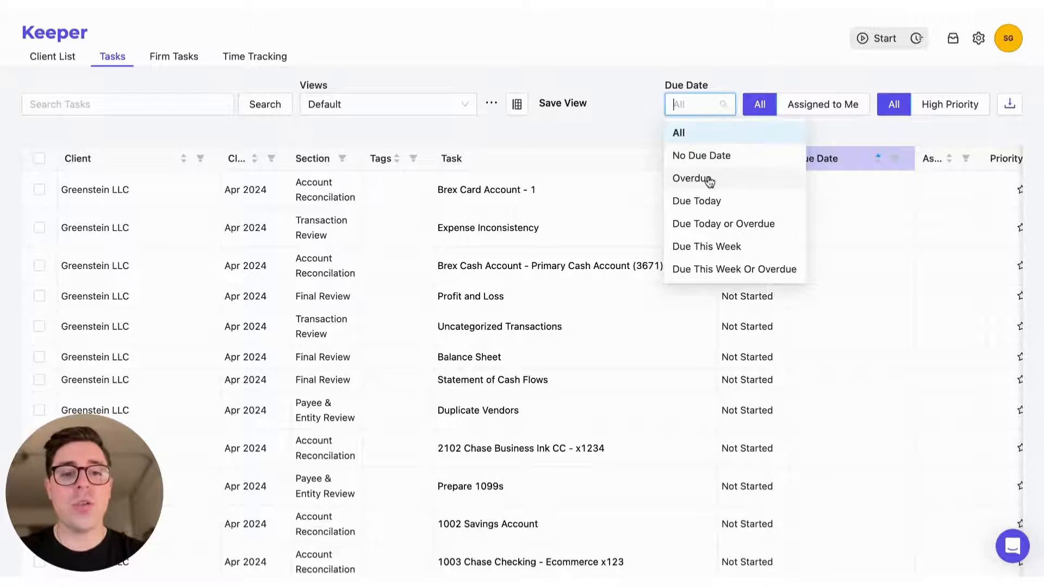
pyautogui.click(693, 179)
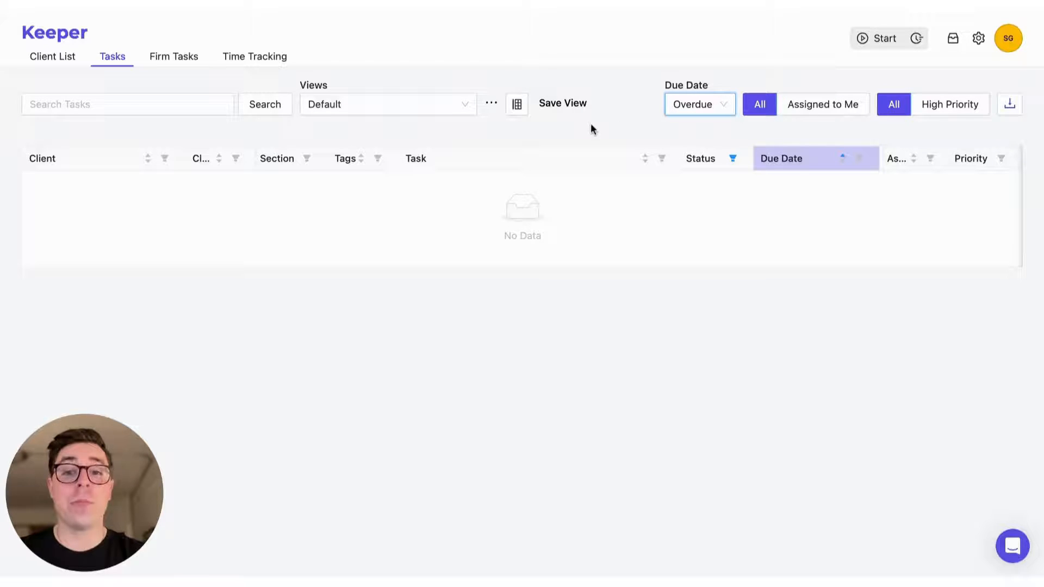
# Step: Save the filtered list as a firm-wide view named 'Overdue Task'
pyautogui.click(562, 102)
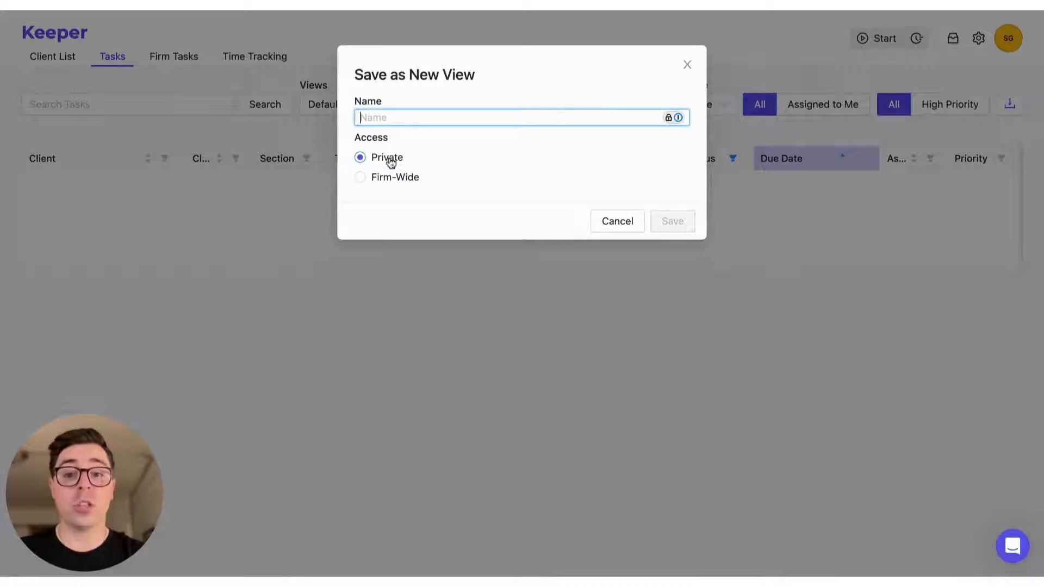
pyautogui.click(360, 177)
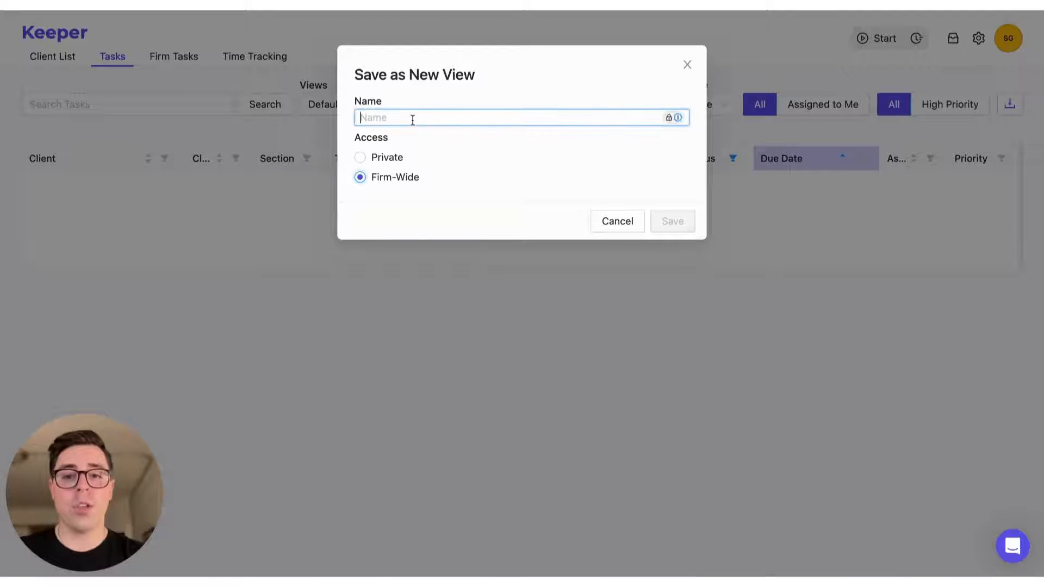
pyautogui.write('Overdue Task')
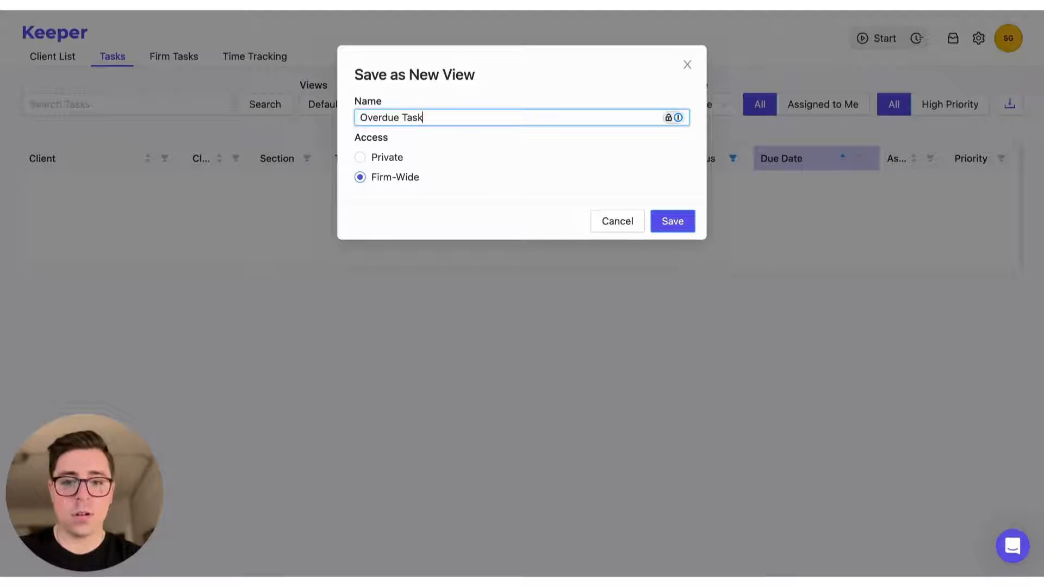
pyautogui.click(672, 221)
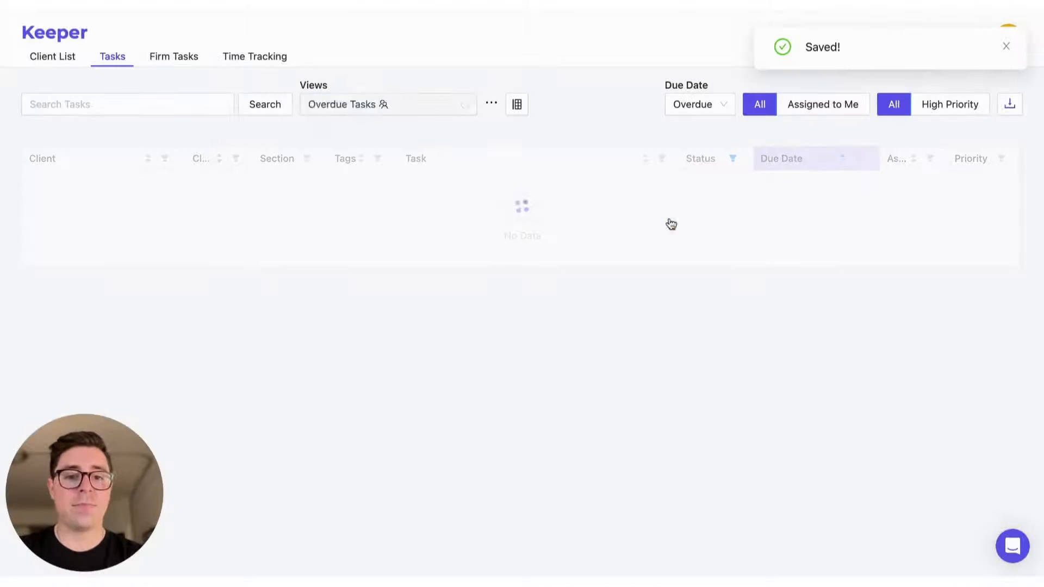
# Step: Switch the task list back to the Default saved view
pyautogui.click(386, 104)
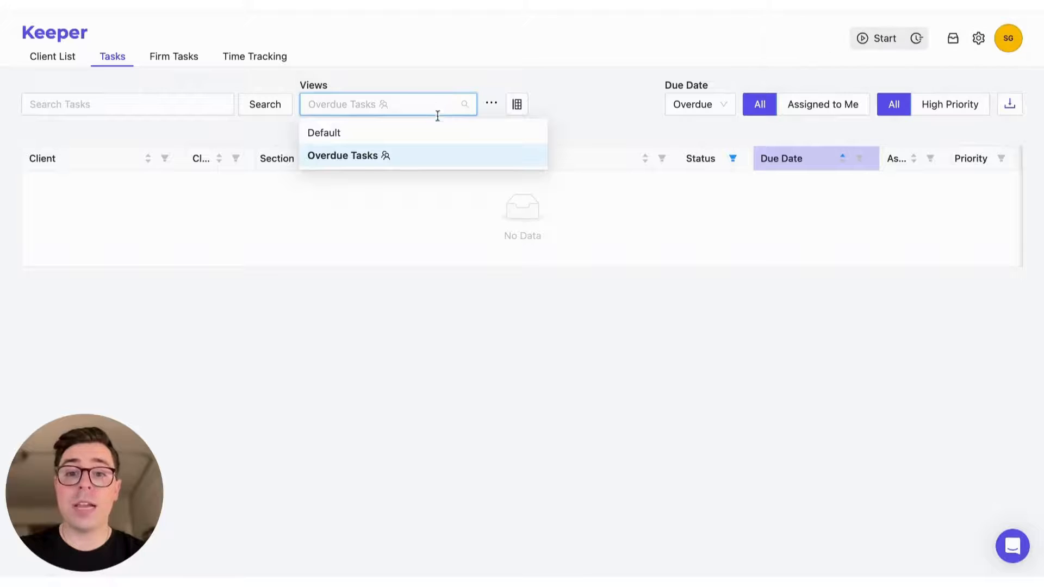
pyautogui.moveTo(438, 163)
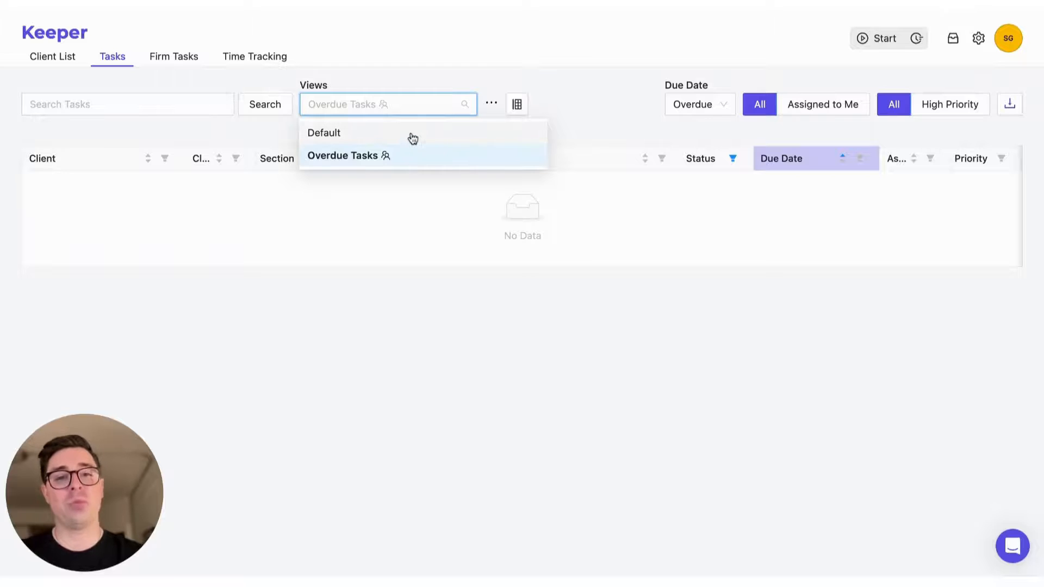
pyautogui.click(324, 133)
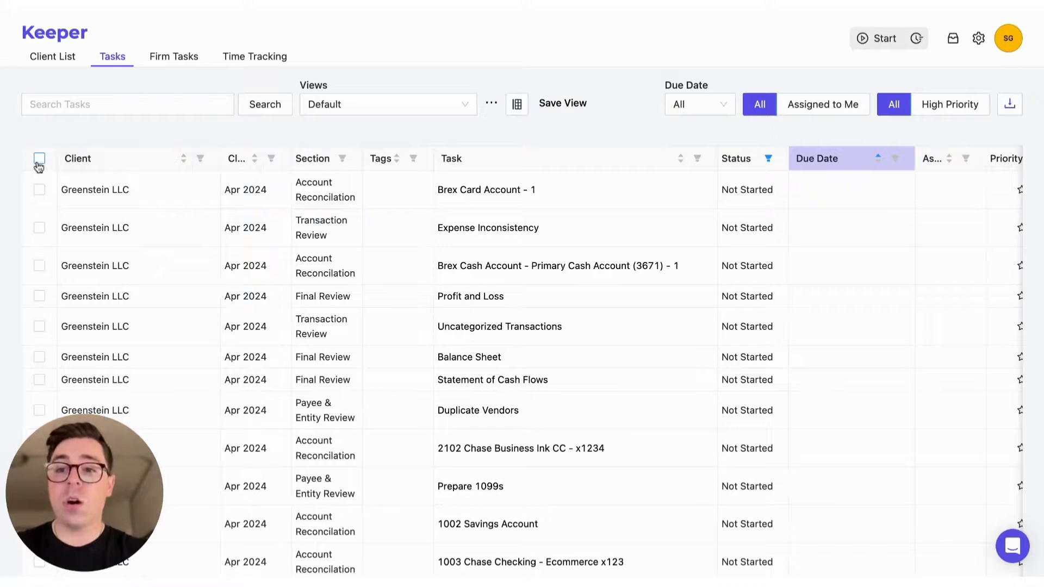
# Step: Select all 20 tasks, preview Set Status options, deselect without changes, and go to the Client List
pyautogui.click(39, 159)
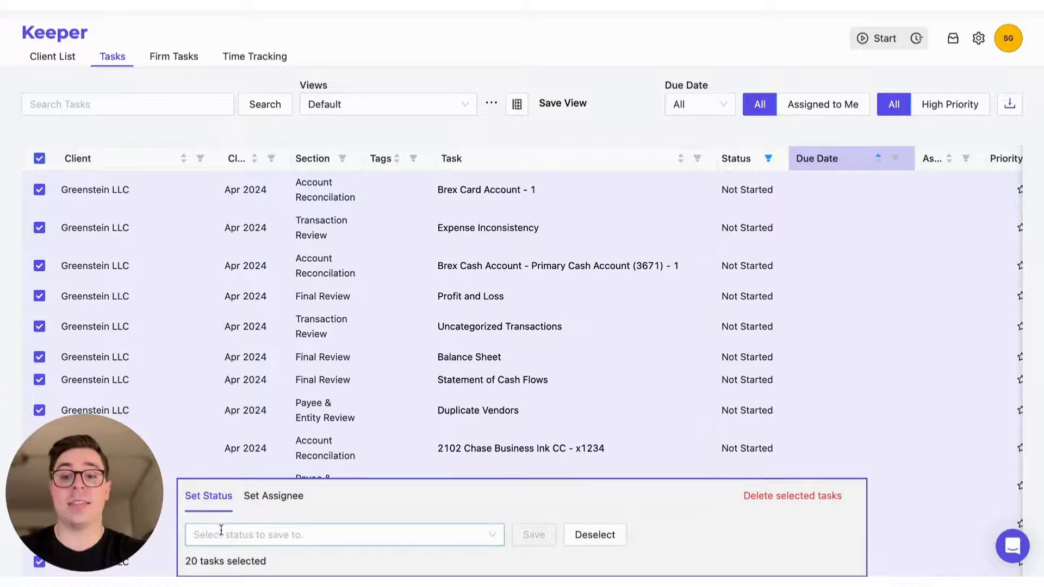
pyautogui.click(344, 535)
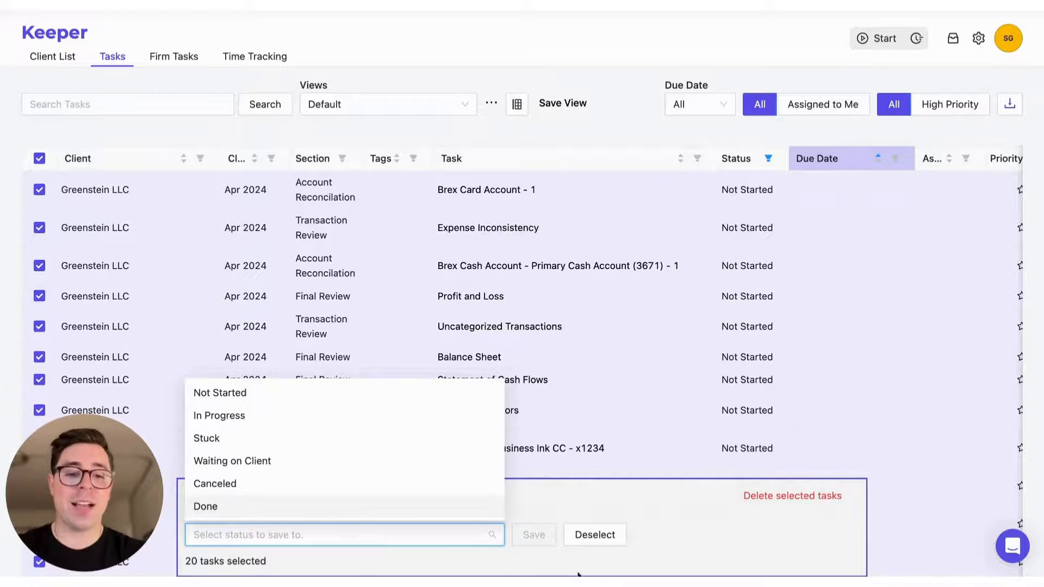
pyautogui.click(594, 533)
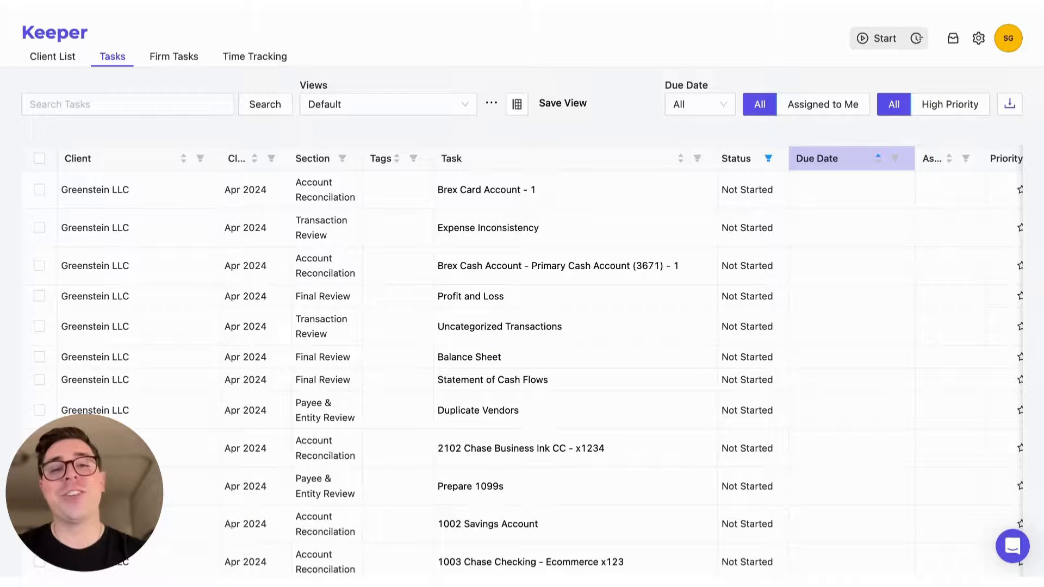
pyautogui.click(52, 56)
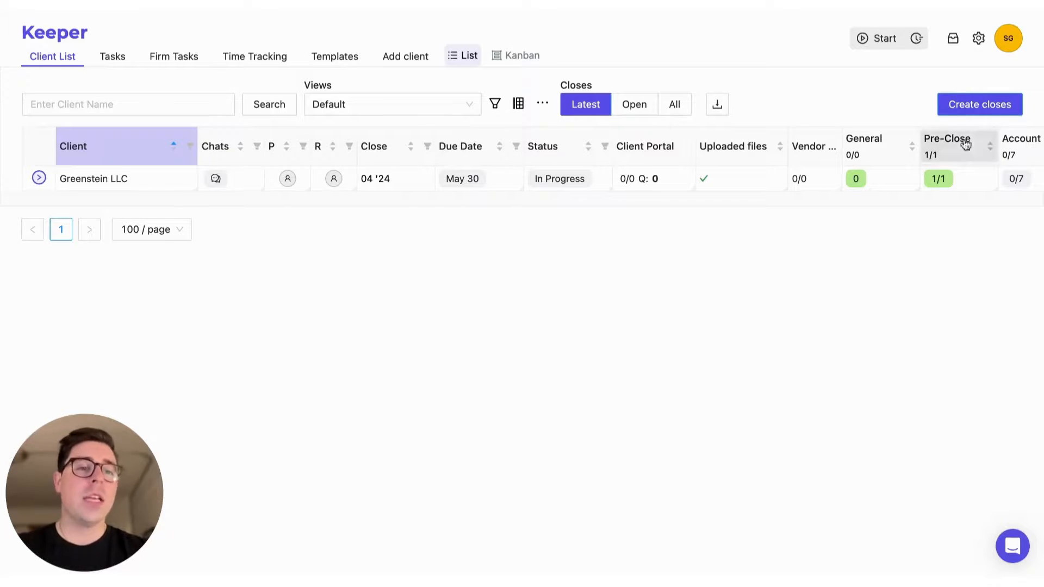
# Step: Create the upcoming May '24 close for Greenstein LLC and confirm it
pyautogui.click(979, 105)
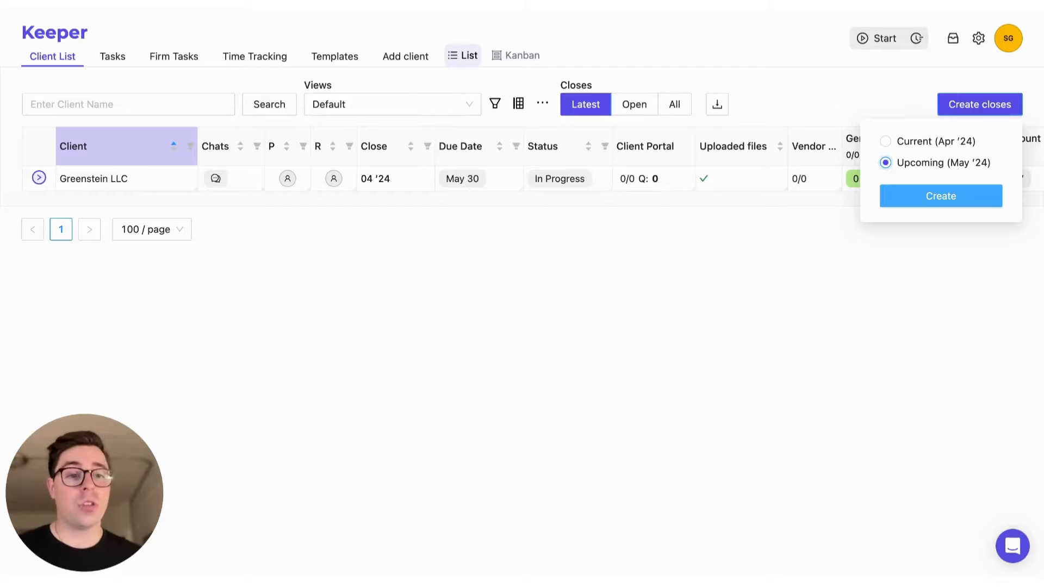
pyautogui.click(939, 195)
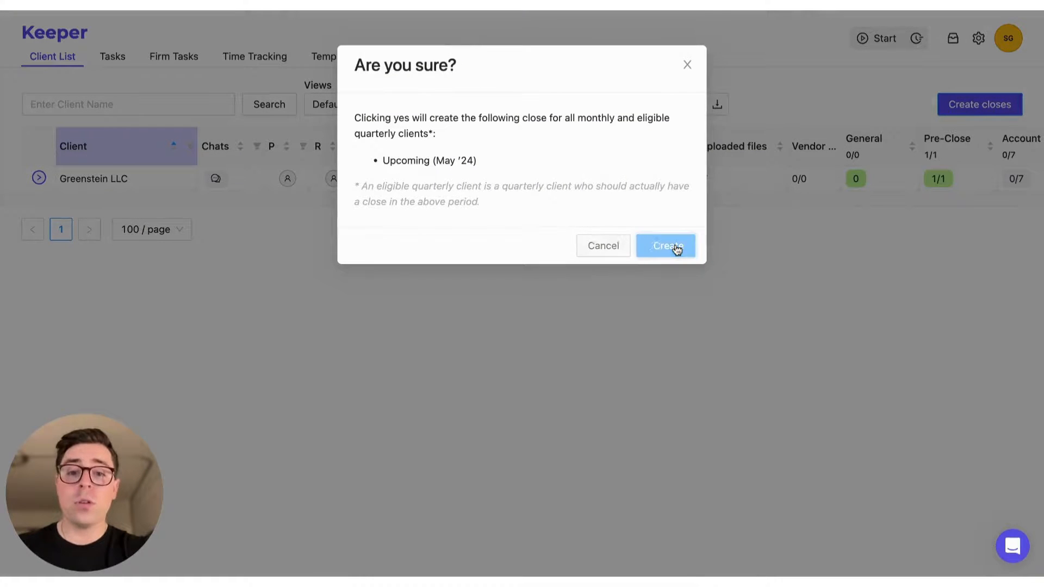
pyautogui.click(666, 246)
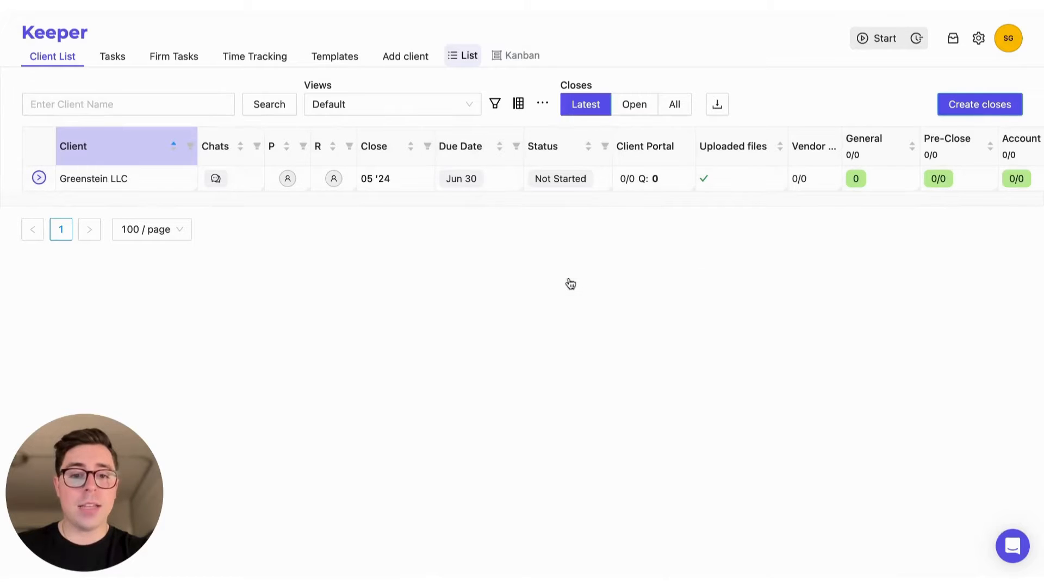
# Step: Set the 05 '24 close to In Progress, view Open then Latest closes, and dismiss the help chat
pyautogui.click(560, 178)
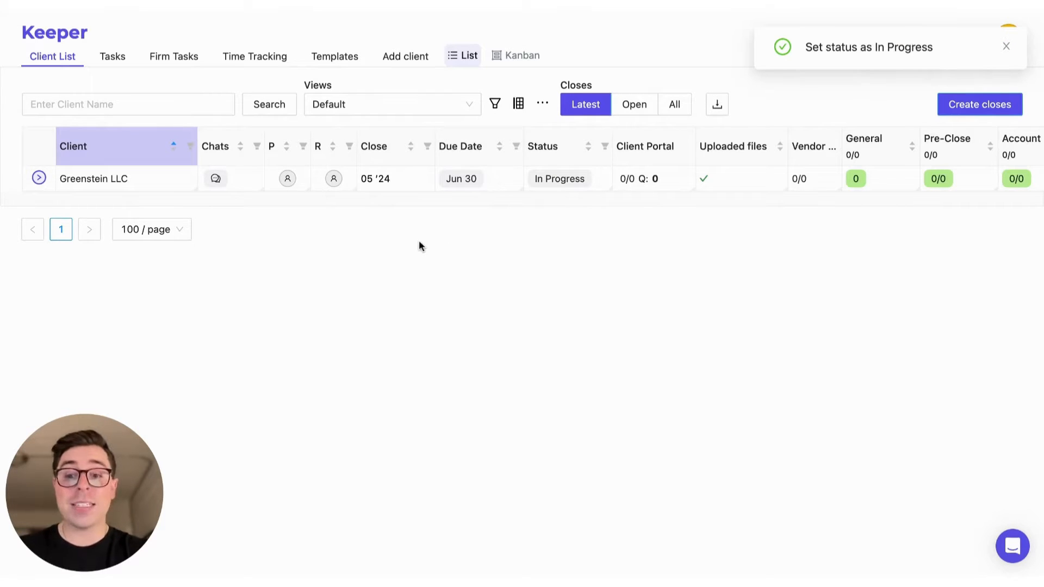
pyautogui.moveTo(143, 210)
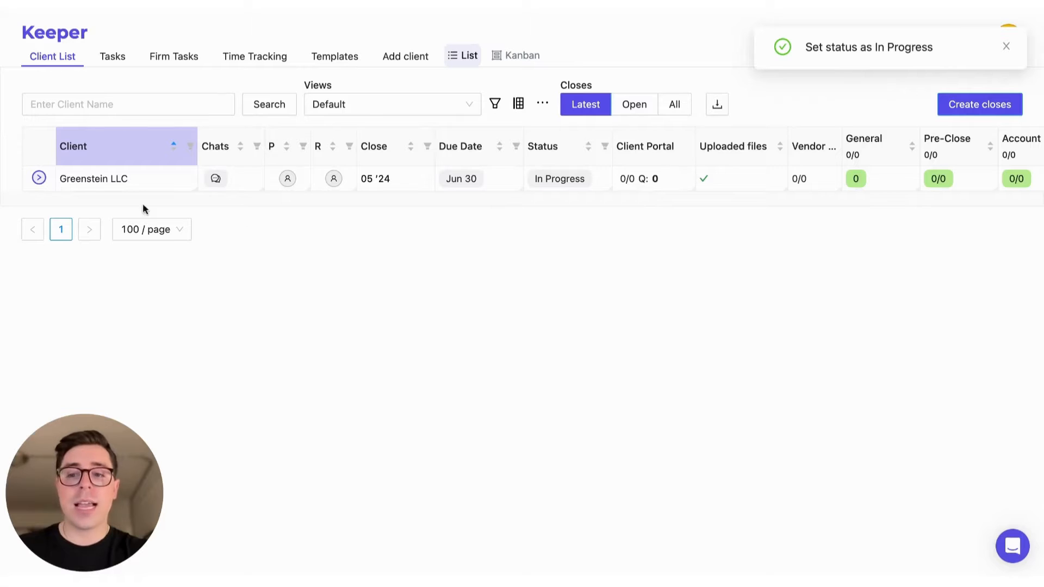
pyautogui.click(39, 177)
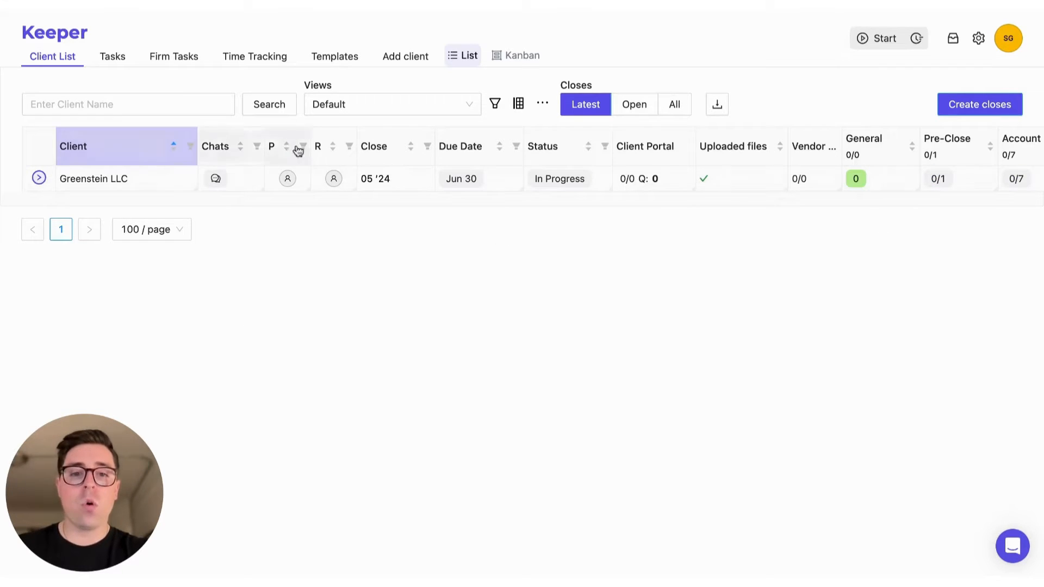
pyautogui.click(633, 105)
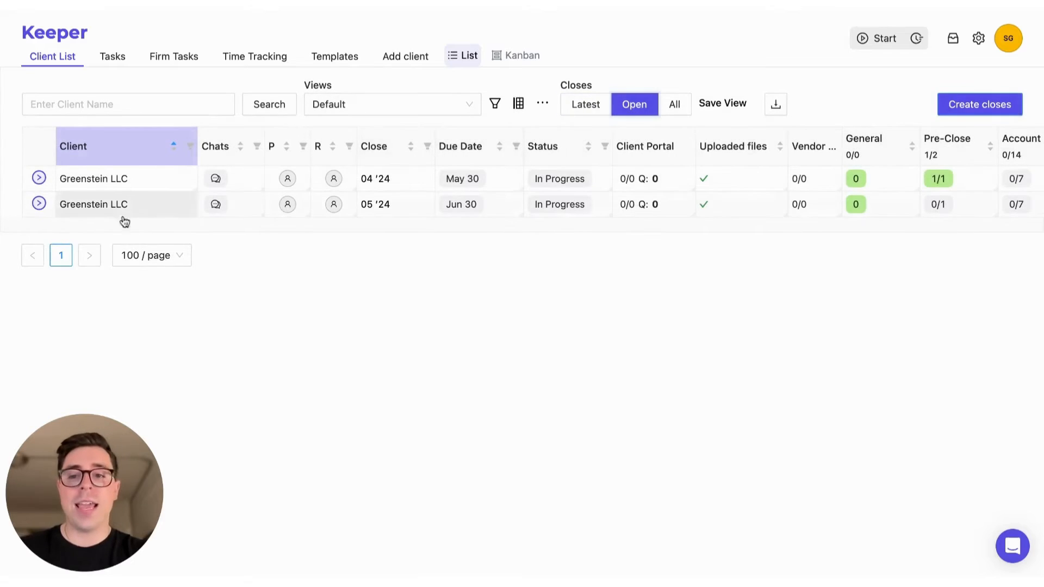
pyautogui.click(585, 104)
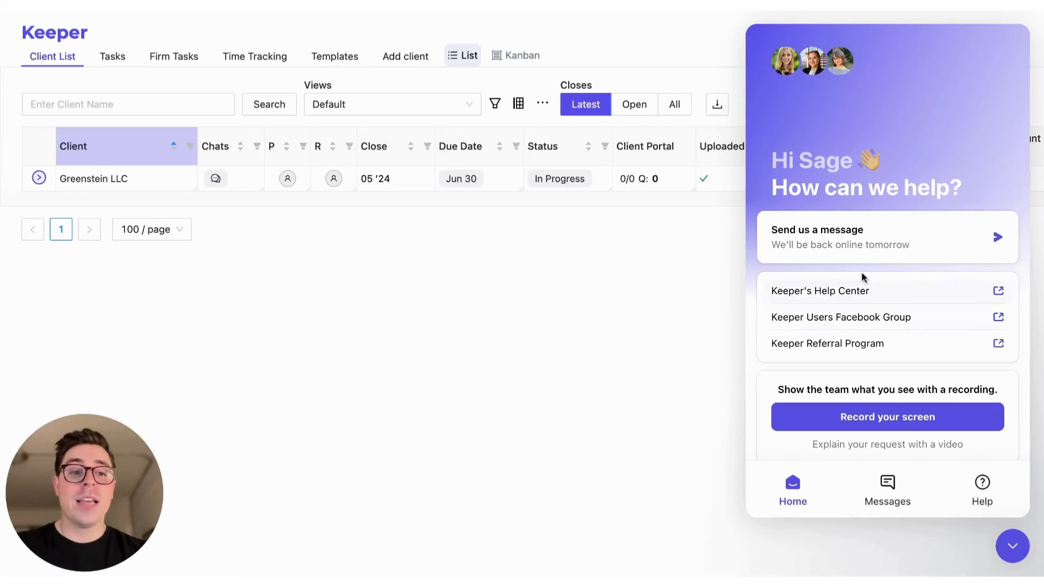
pyautogui.click(1012, 546)
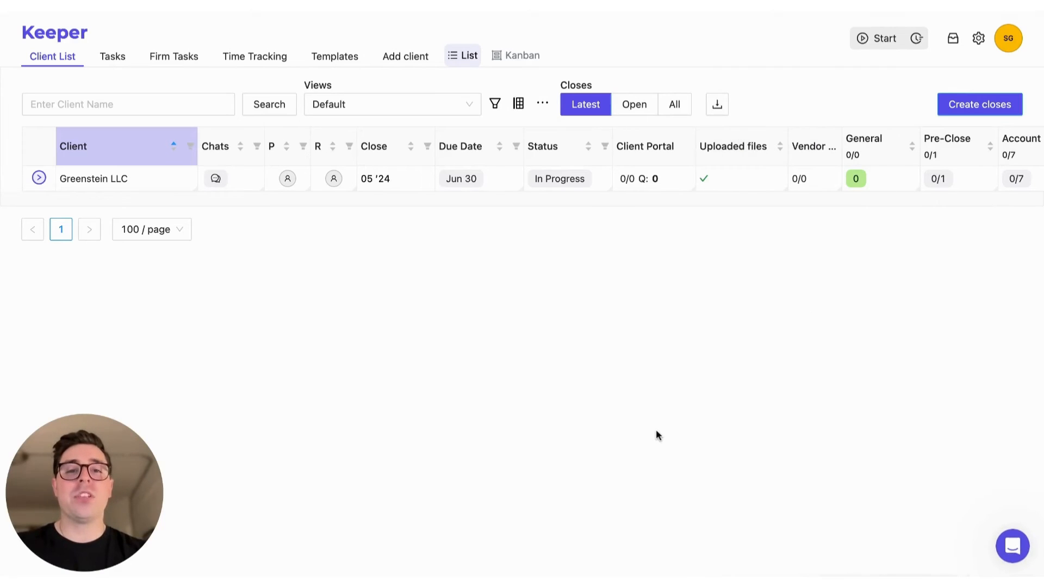